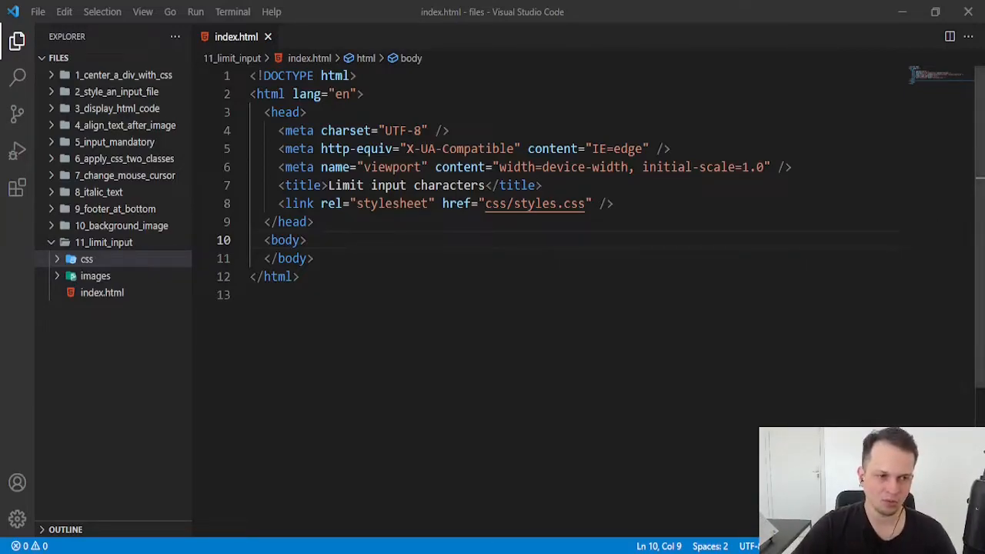
- Add 'min characters' and 'max characters' comments inside the body, wrapped in a form tag
key("Enter")
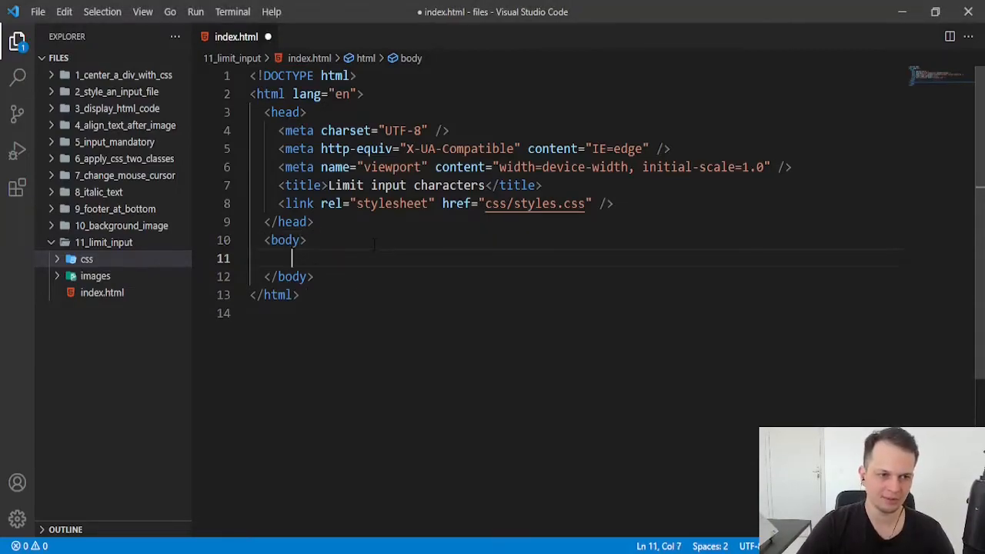
type("<!-- min characters-->")
type("<!-- max characters -->")
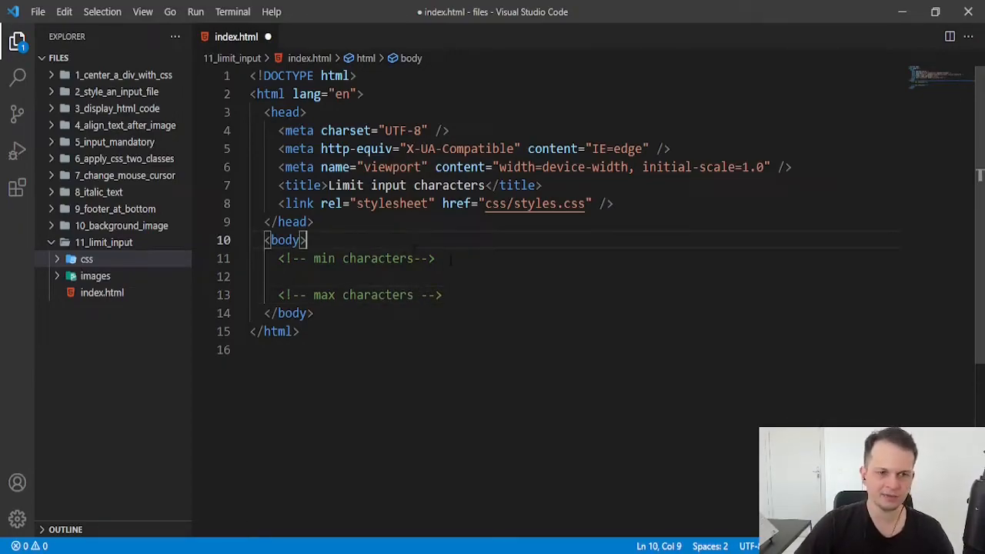
type("<fopr")
type("</form>")
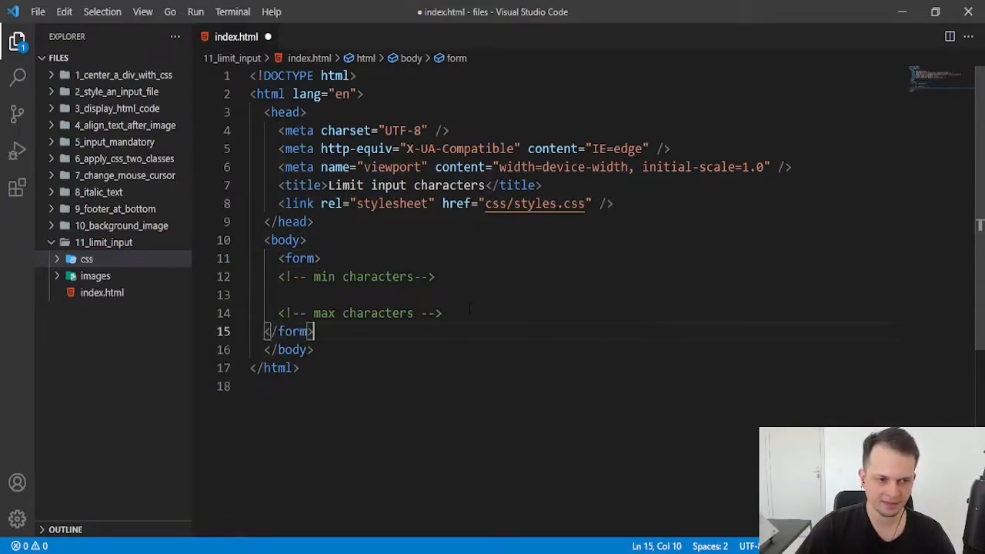
- Insert a text input with name firstname and minlength 5 below the min characters comment
left_click(280, 331)
type("<input type=\"text\" >")
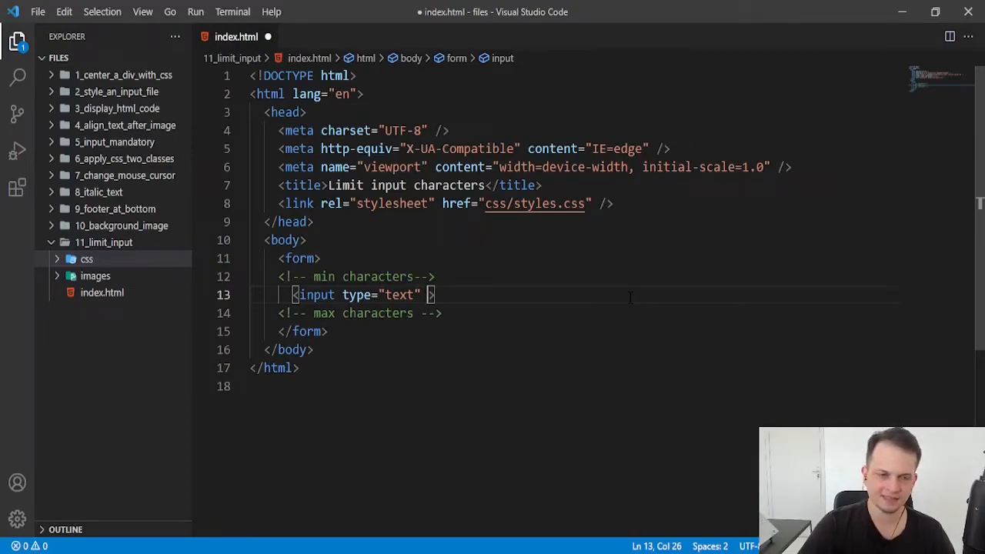
type("name=\"\"")
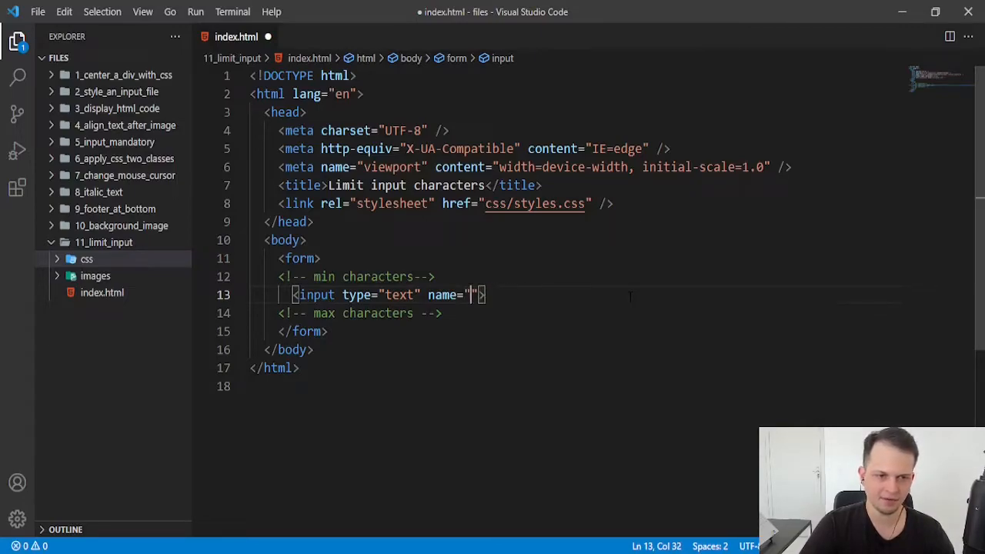
type("firstname")
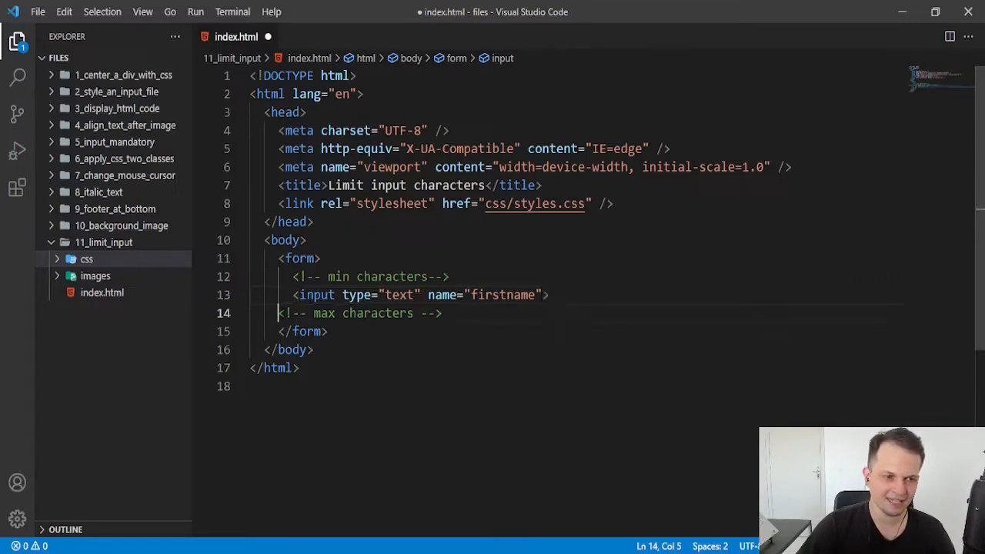
left_click(547, 295)
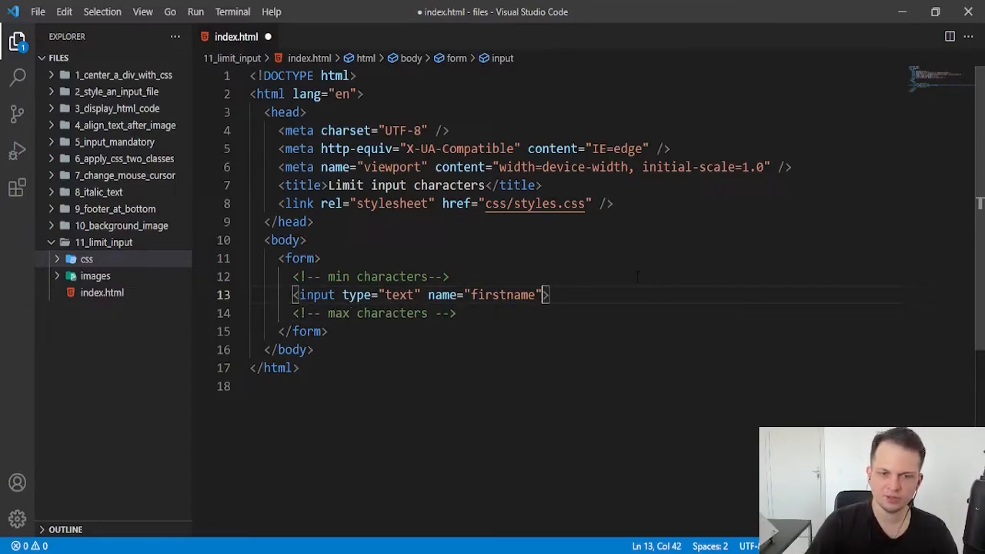
type("minlength=\"\"")
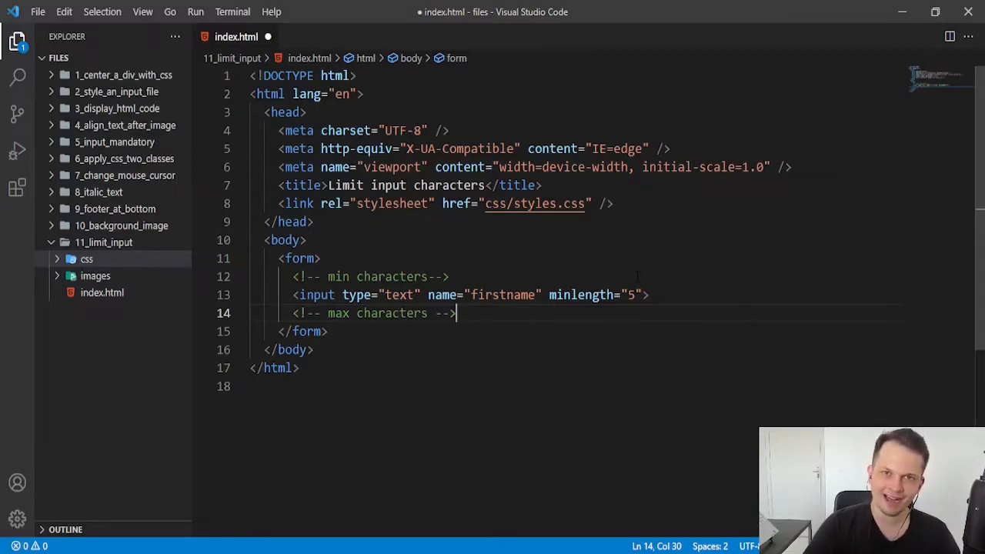
- Add a submit-type input with a Send value attribute below the max characters comment
key("Enter")
type("<input type=\"text\">")
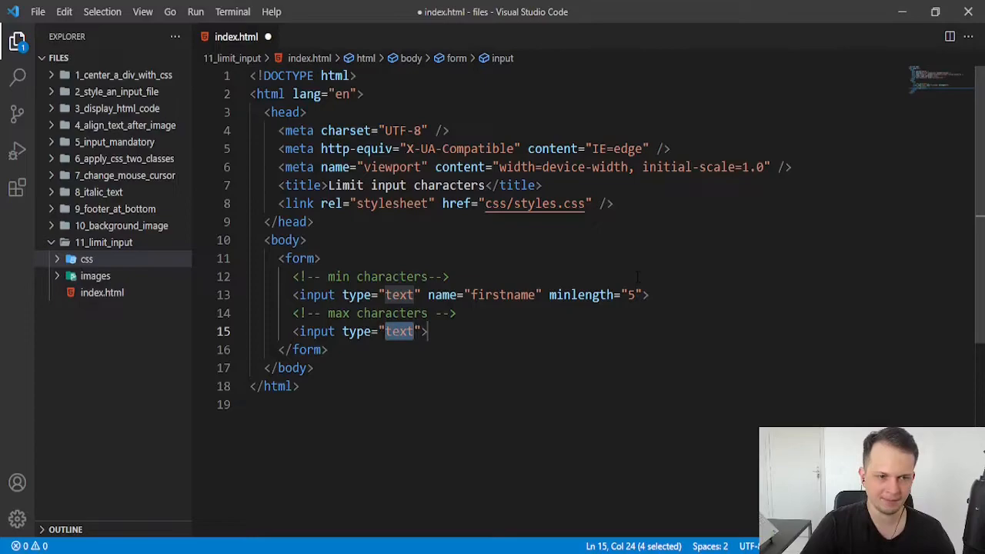
type("submit")
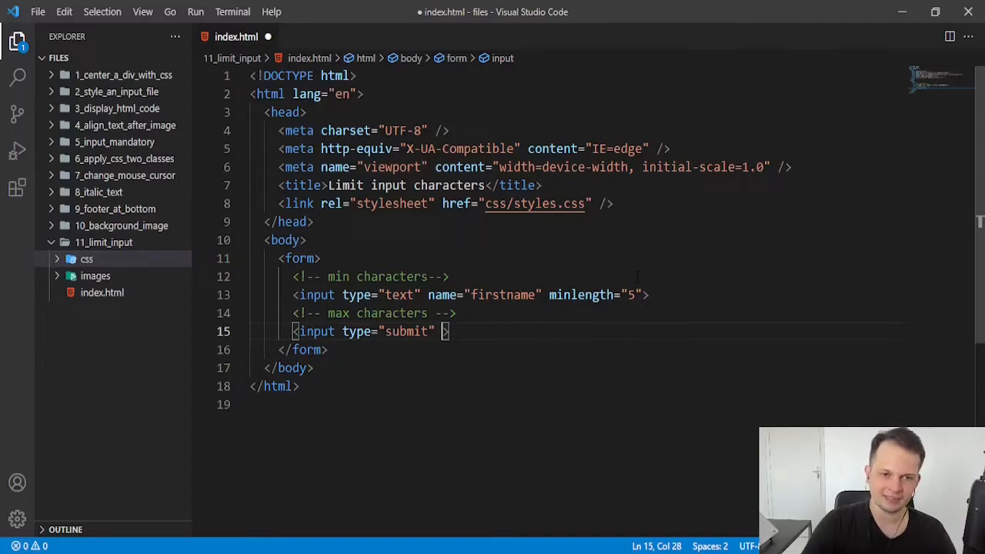
type("val")
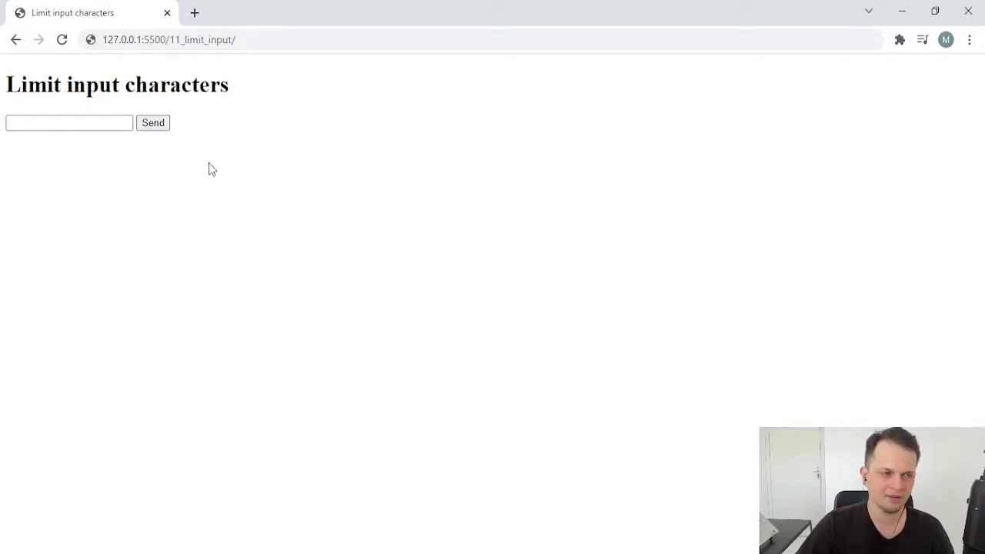
- Submit the names 'asd' then 'asdsd' in Chrome, then make firstname required
type("asd")
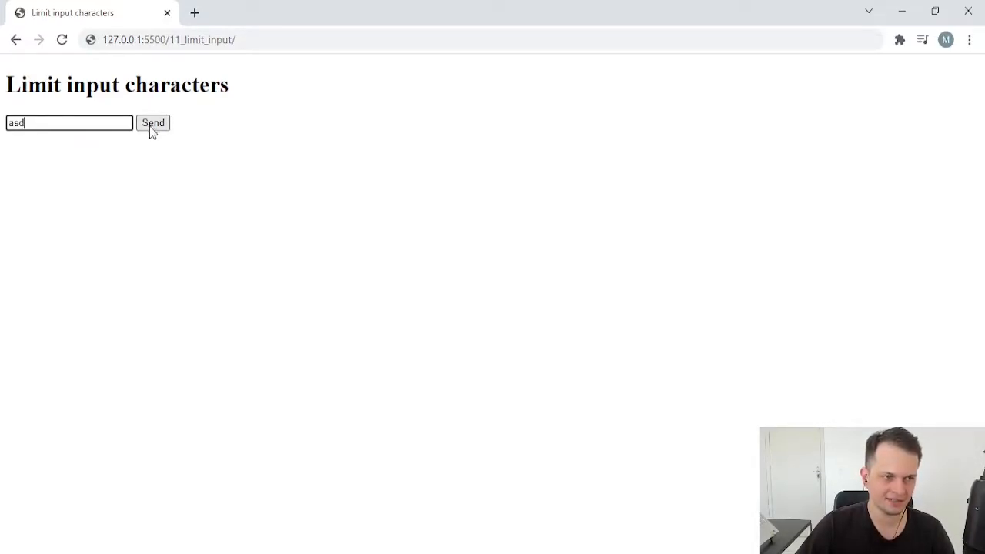
left_click(152, 123)
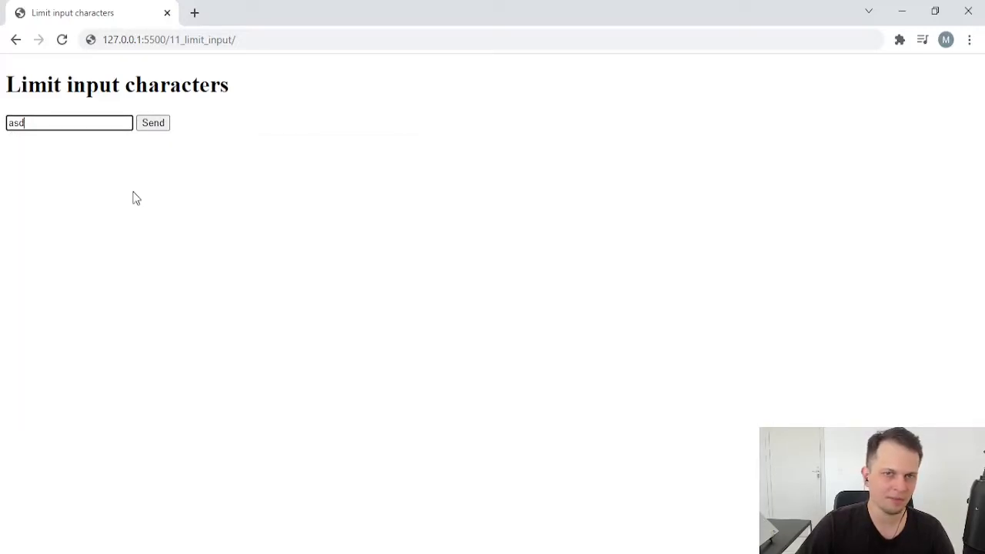
mouse_move(80, 147)
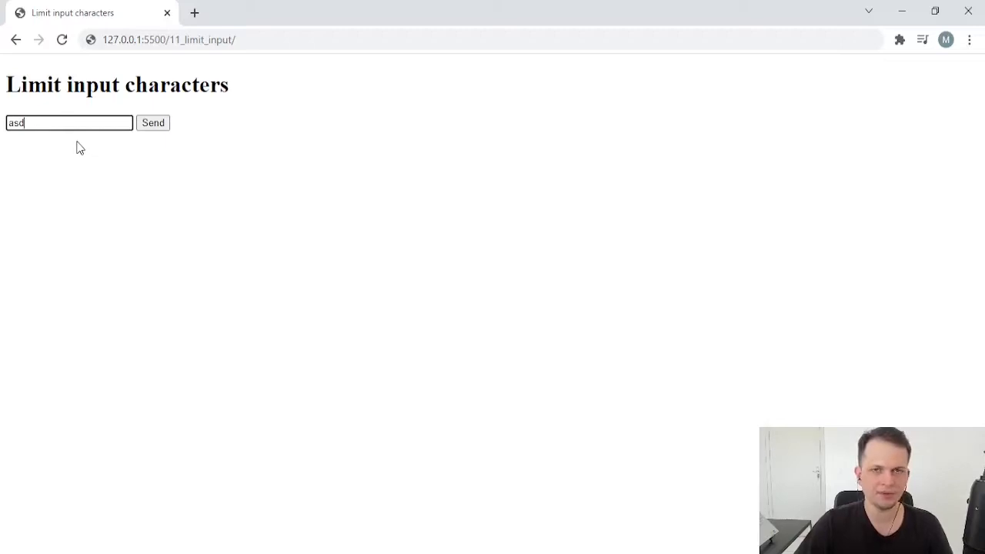
type("sd")
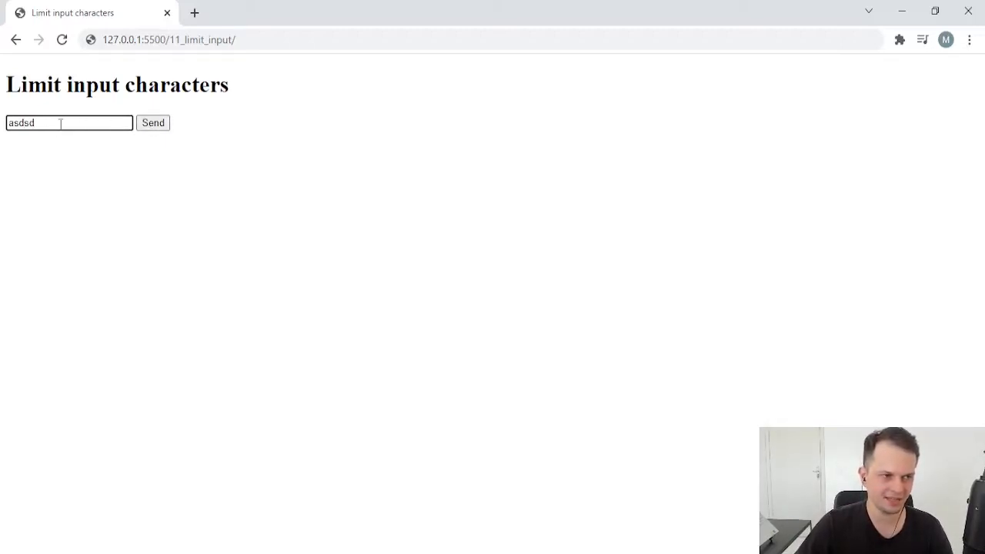
left_click(152, 122)
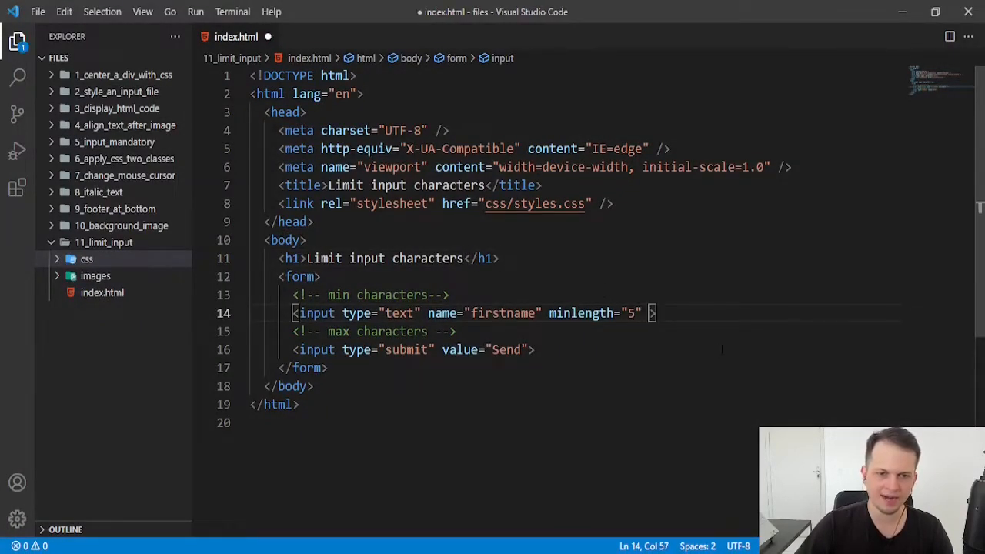
type("required")
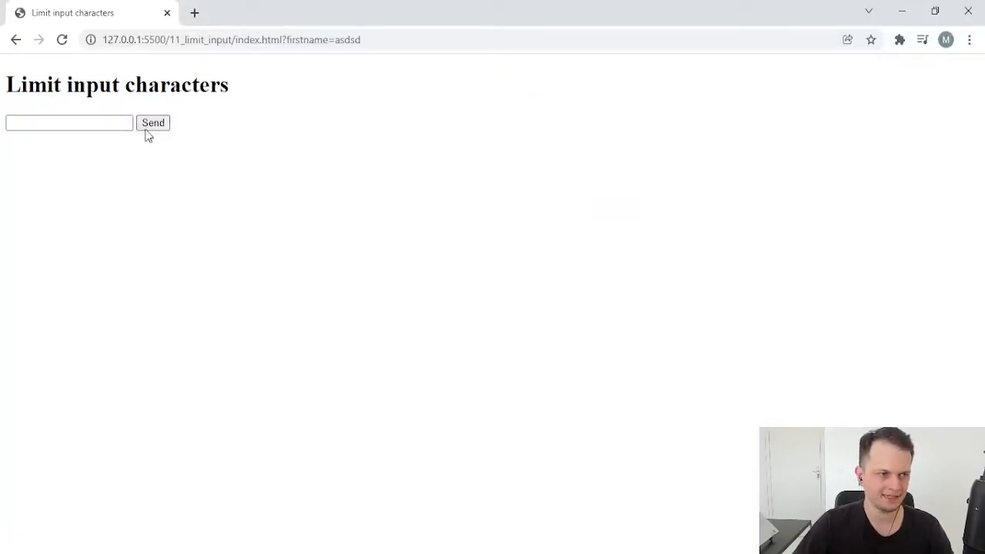
- Submit an empty name to see the fill-out warning, then try the two-letter name 'as'
left_click(153, 122)
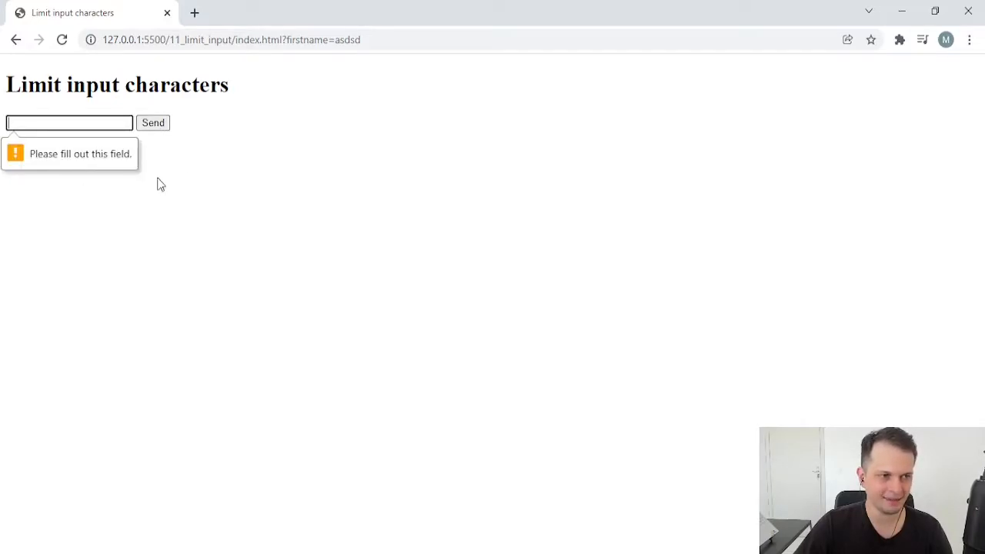
type("as")
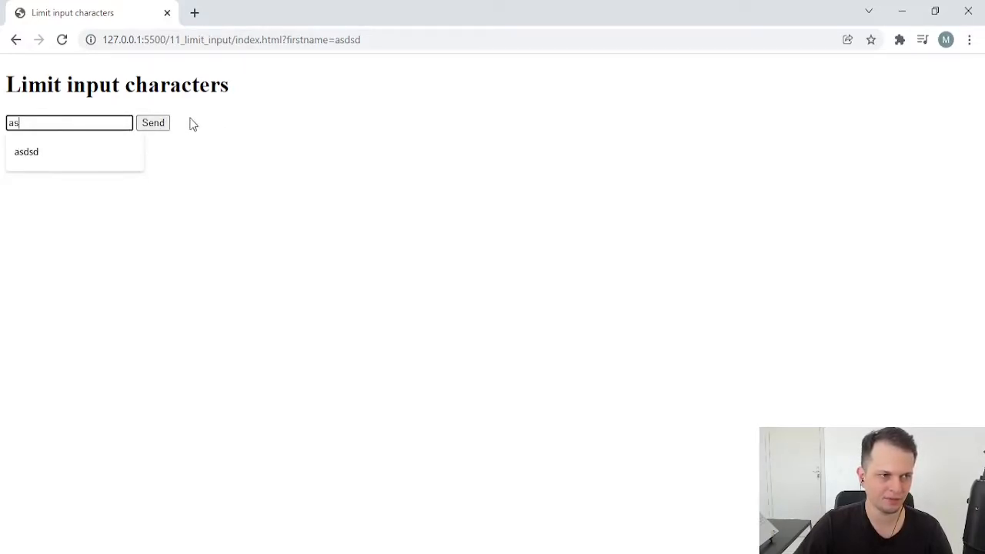
left_click(152, 122)
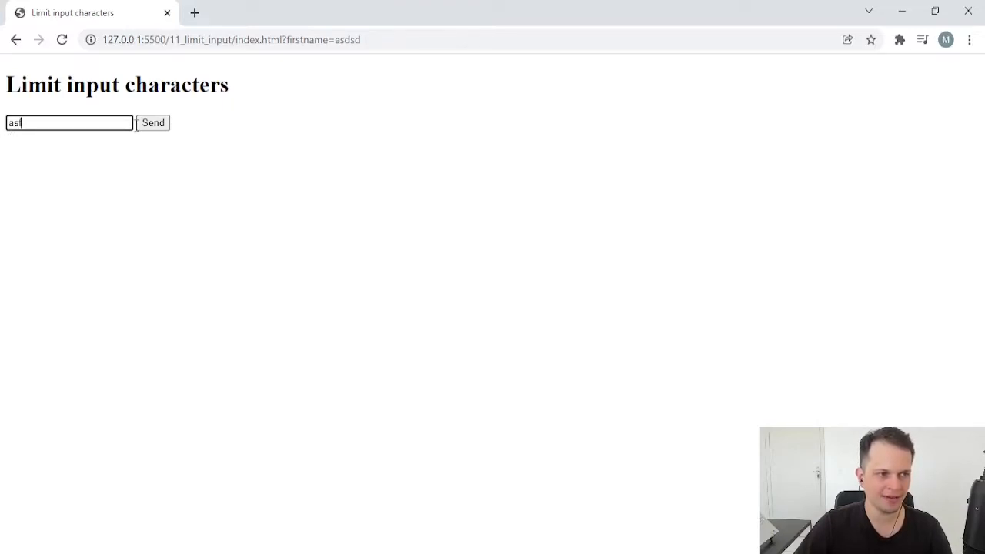
left_click(153, 123)
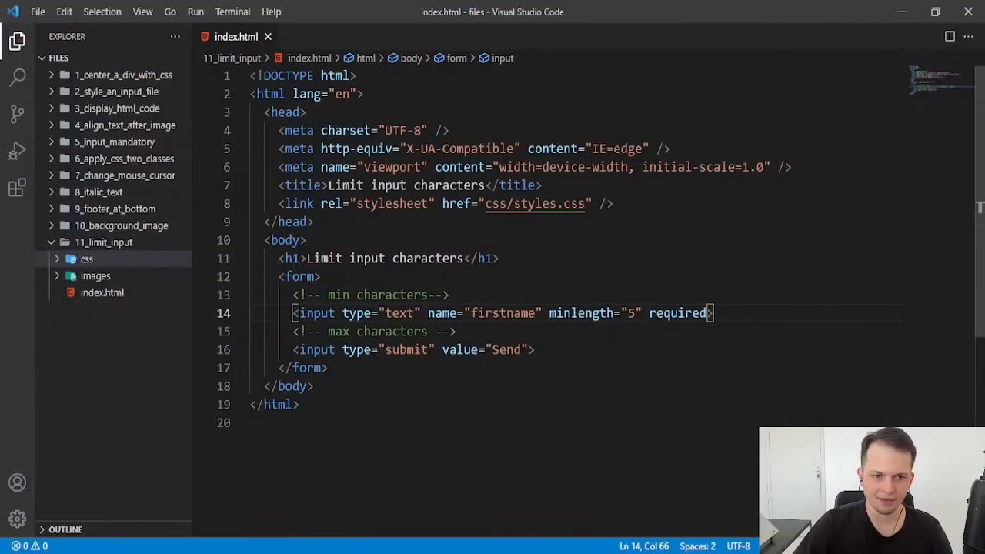
- Insert an Emmet textarea named bio below max characters, removing its id, cols and rows
left_click(455, 331)
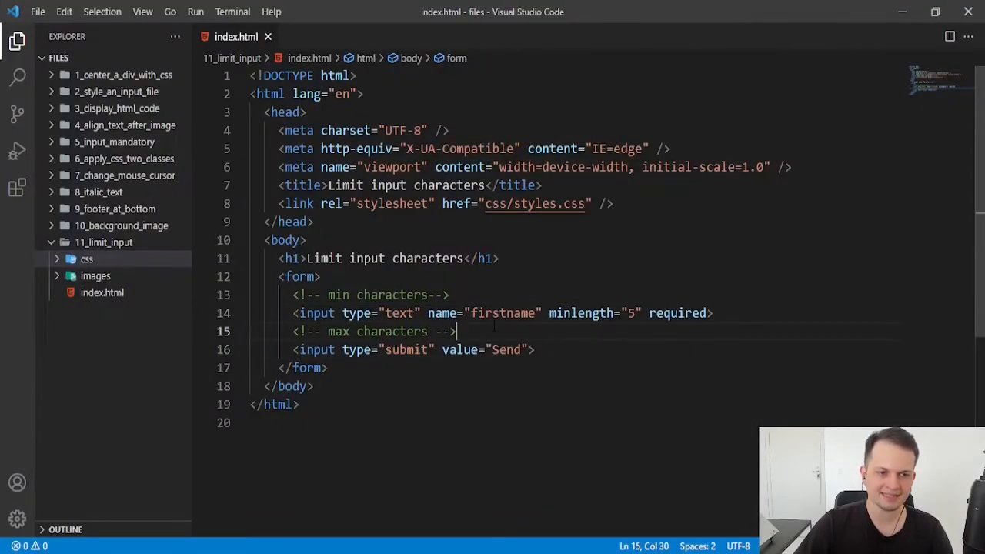
type("input type=\"text\">")
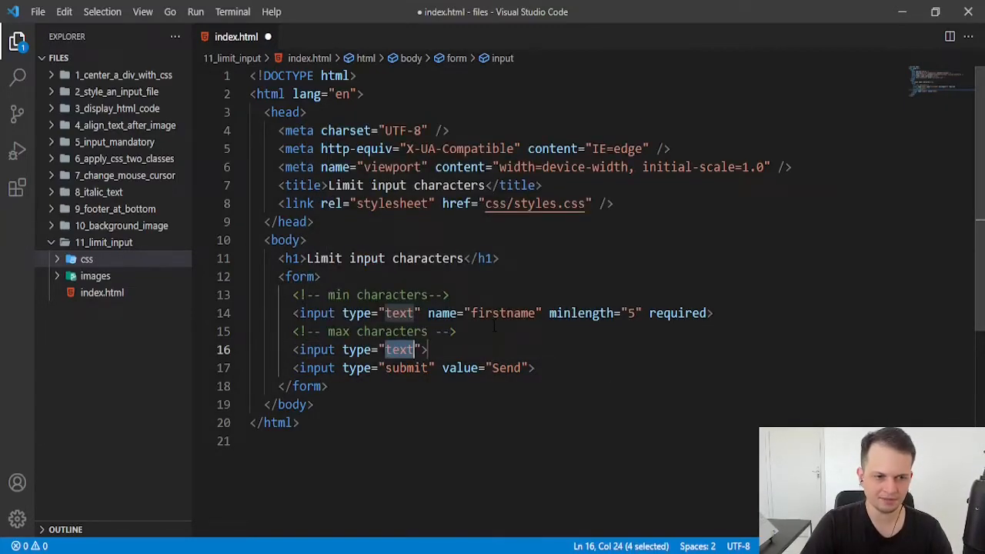
type("t")
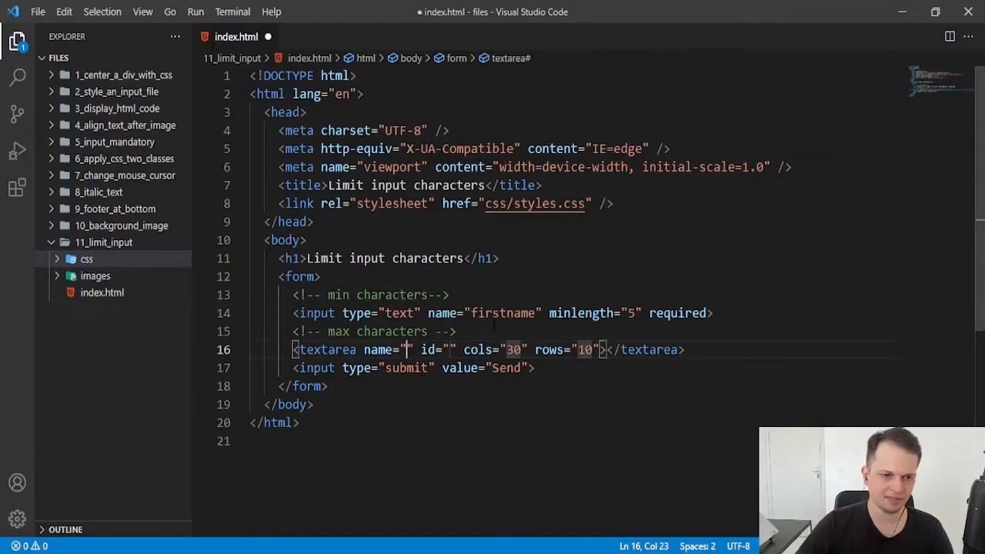
type("big")
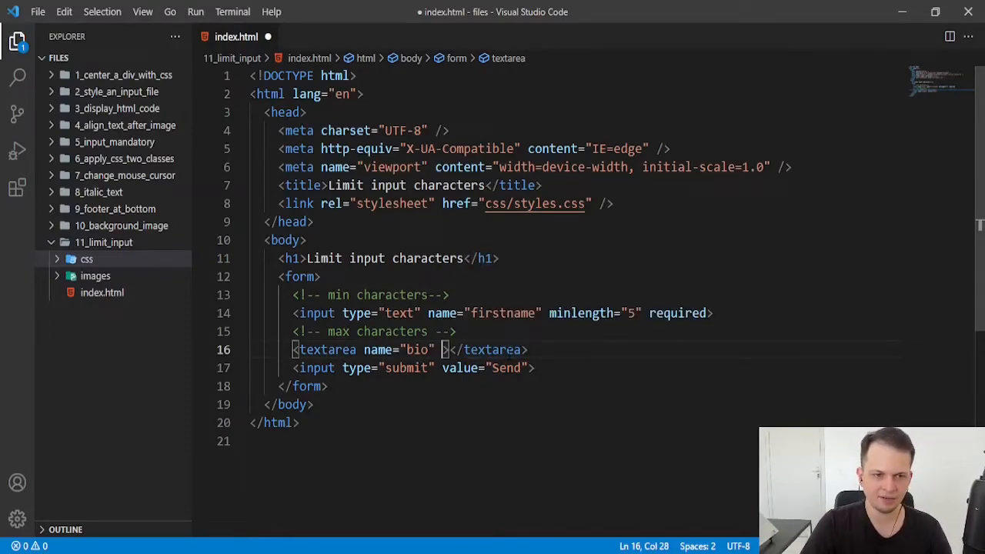
type("max")
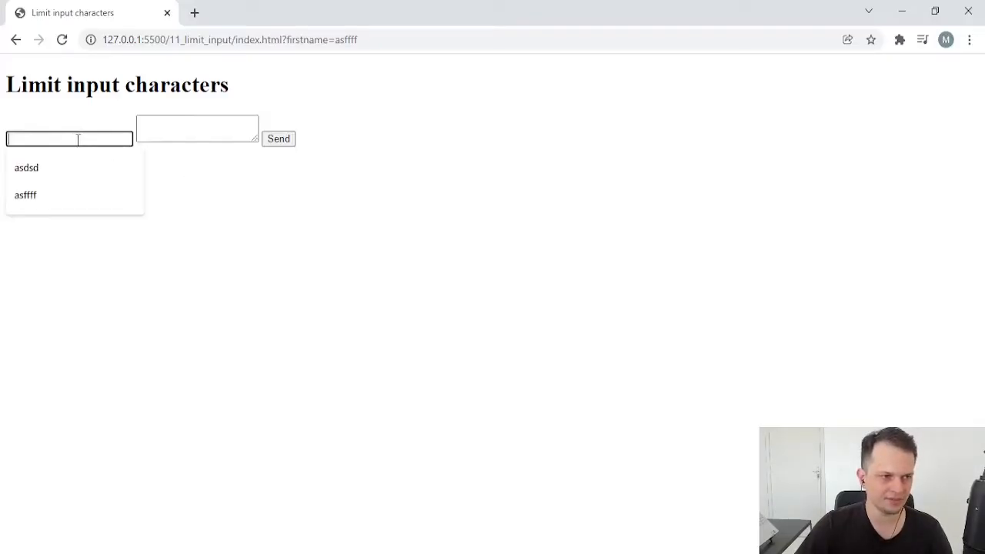
- Enter name 'asdasdsd' and a bio, enlarge the textarea, trim one character and submit
type("asdasdsds")
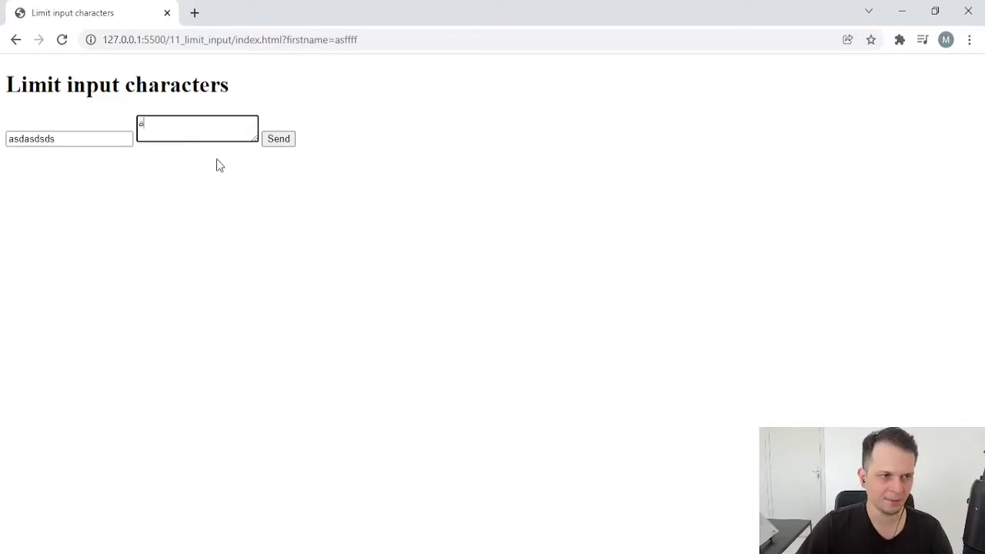
type("adhasduhasuidhaui")
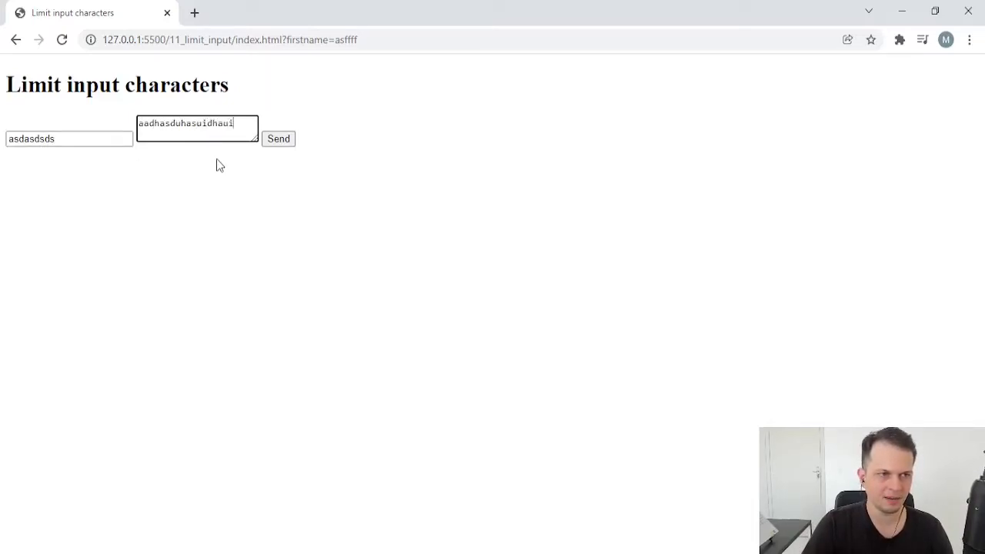
type("sh")
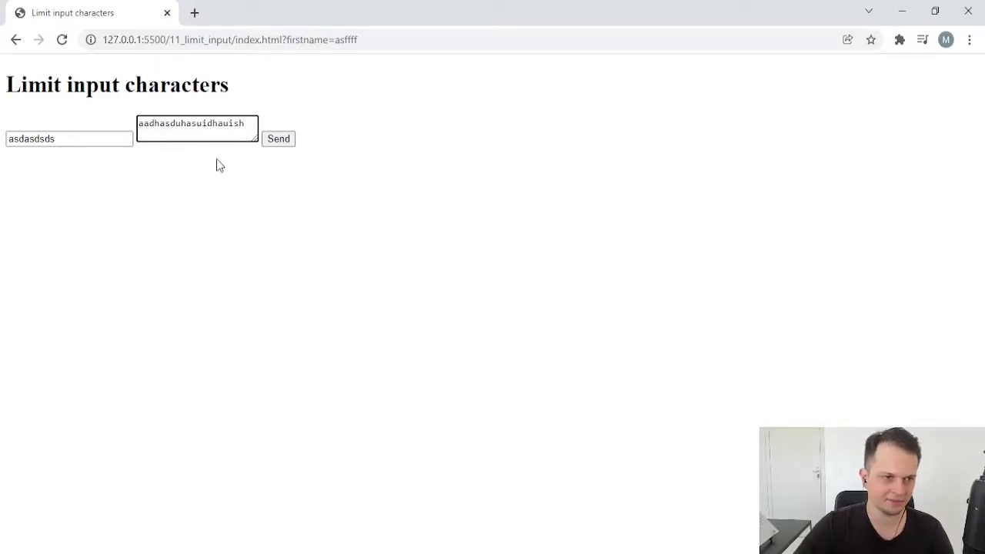
left_click_drag(257, 139, 281, 162)
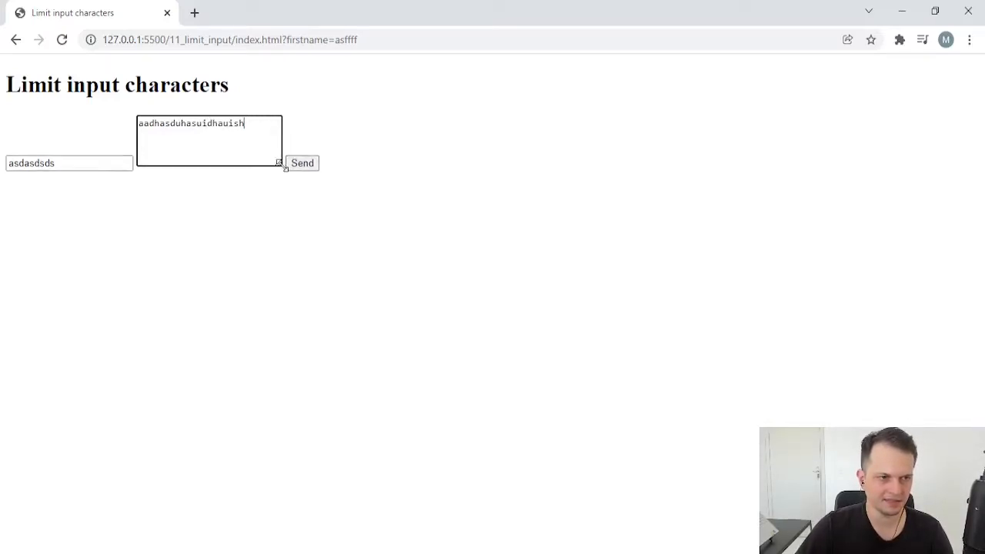
left_click_drag(281, 164, 379, 255)
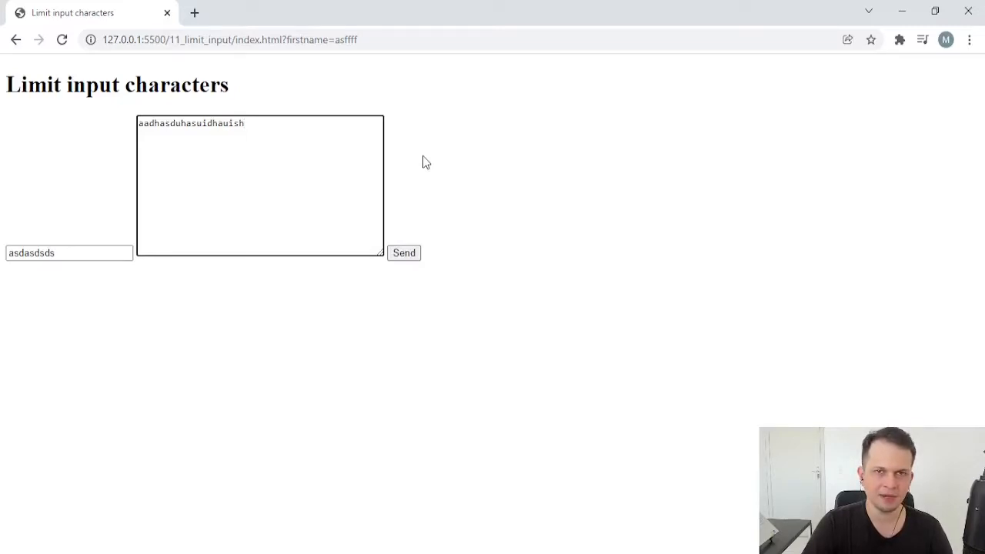
key("Backspace")
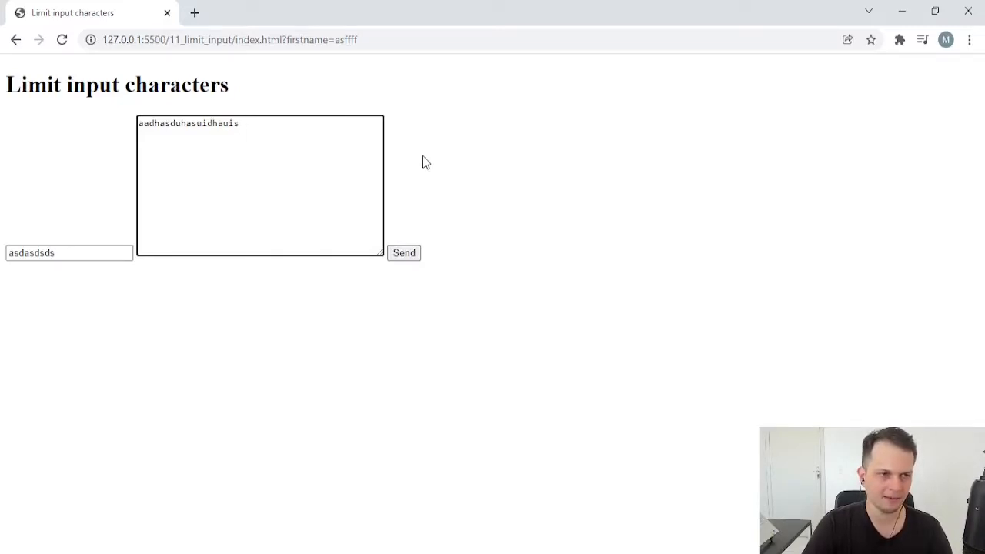
mouse_move(413, 212)
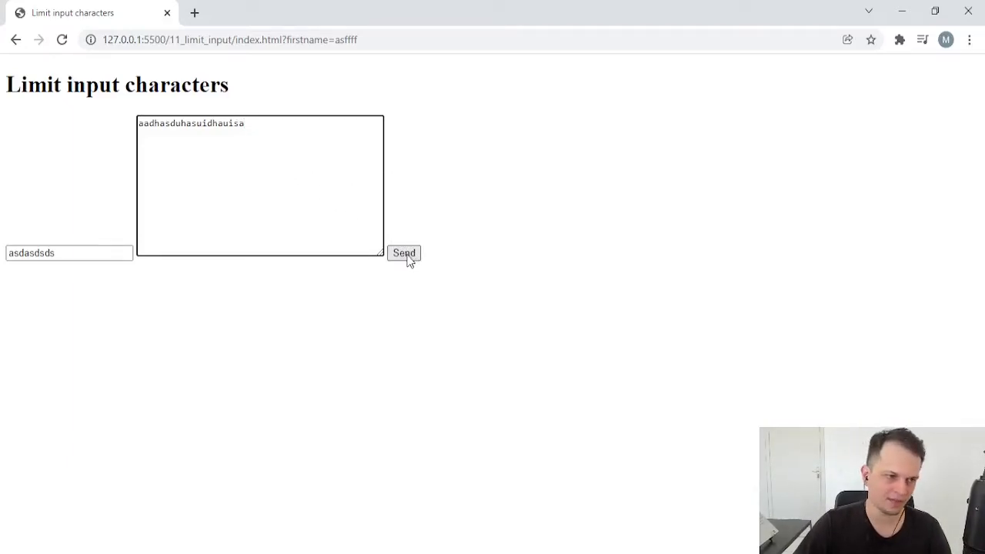
left_click(403, 253)
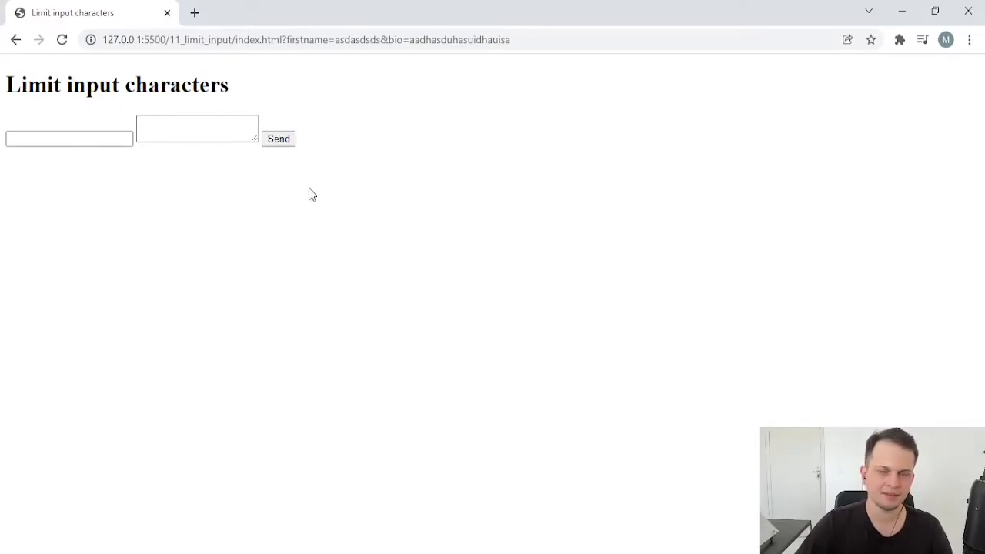
mouse_move(327, 216)
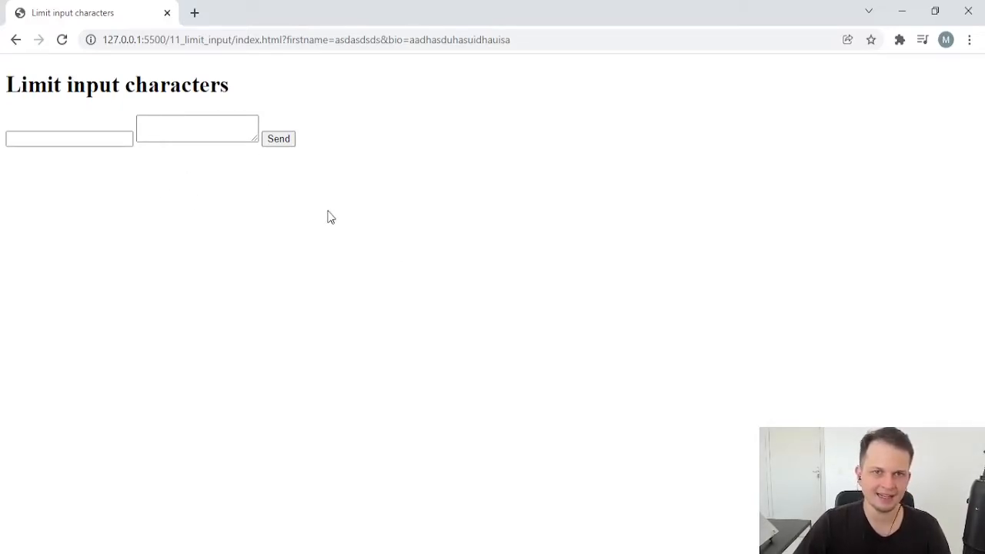
mouse_move(665, 422)
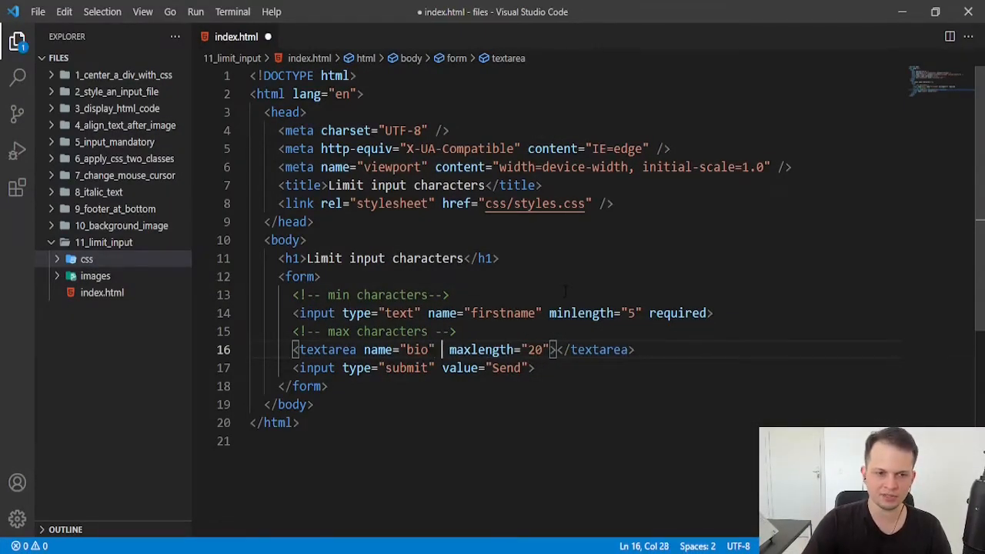
- Give the bio textarea minlength 10 alongside maxlength 20 and save index.html
type("minlength=\"10\"")
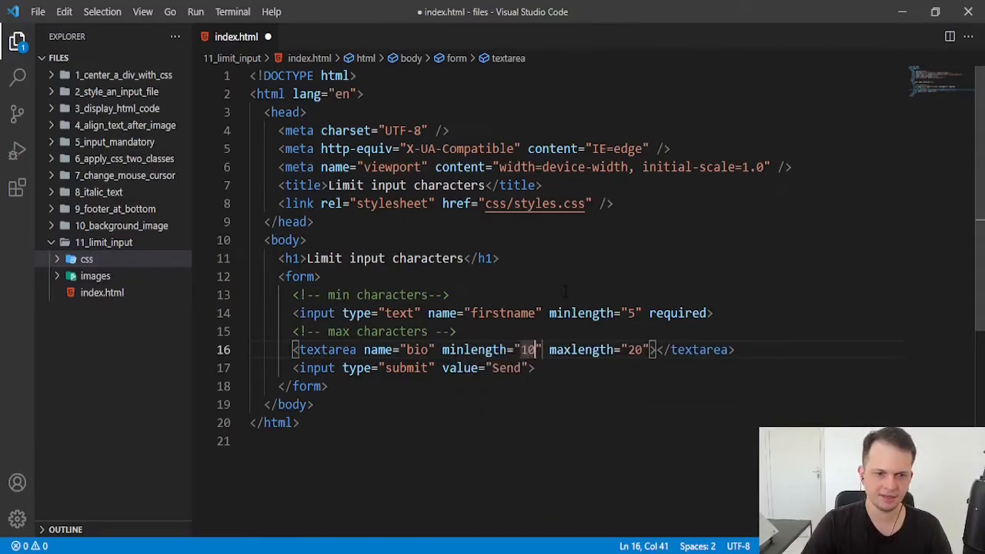
key("ctrl+s")
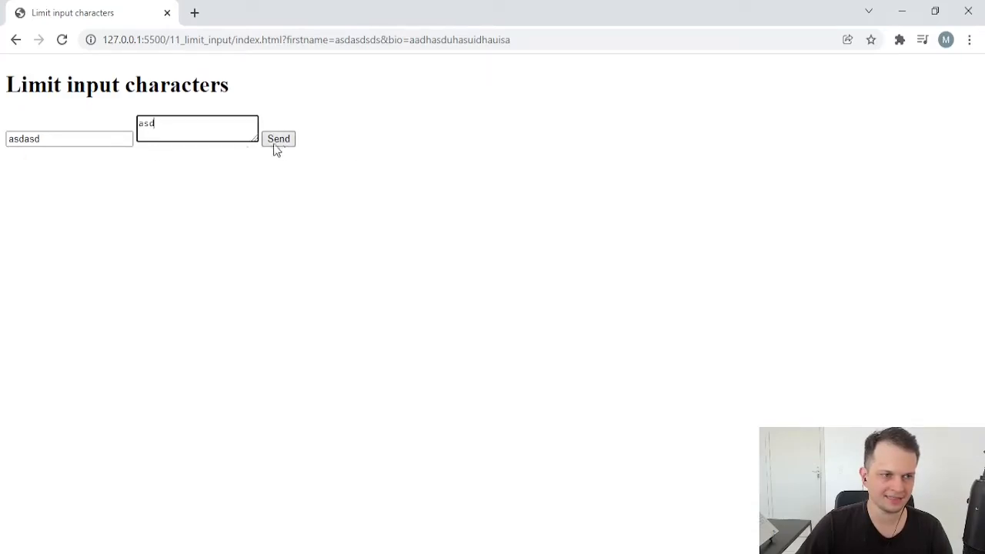
- Submit the form with a three-letter bio, then with the longer bio 'asdasddsadasdd'
left_click(278, 138)
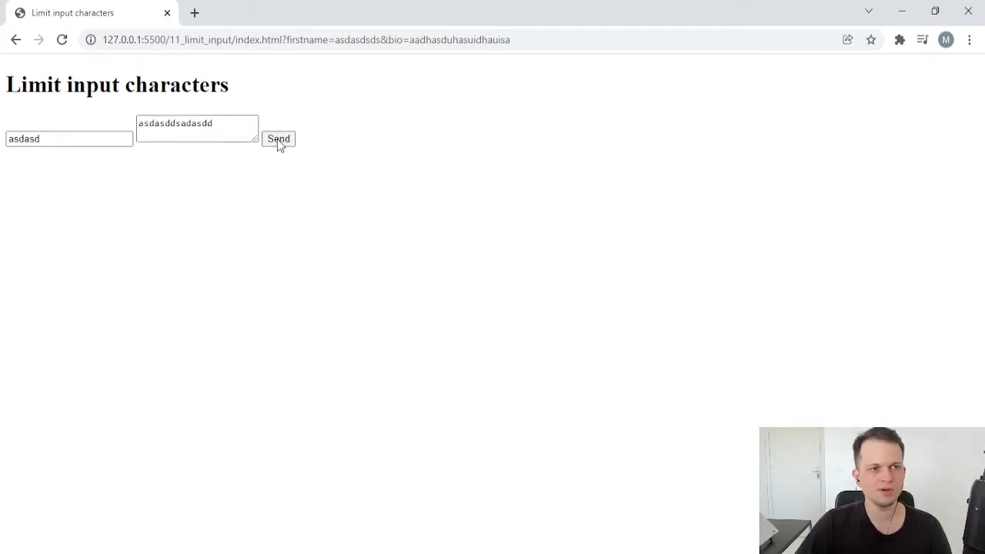
left_click(277, 138)
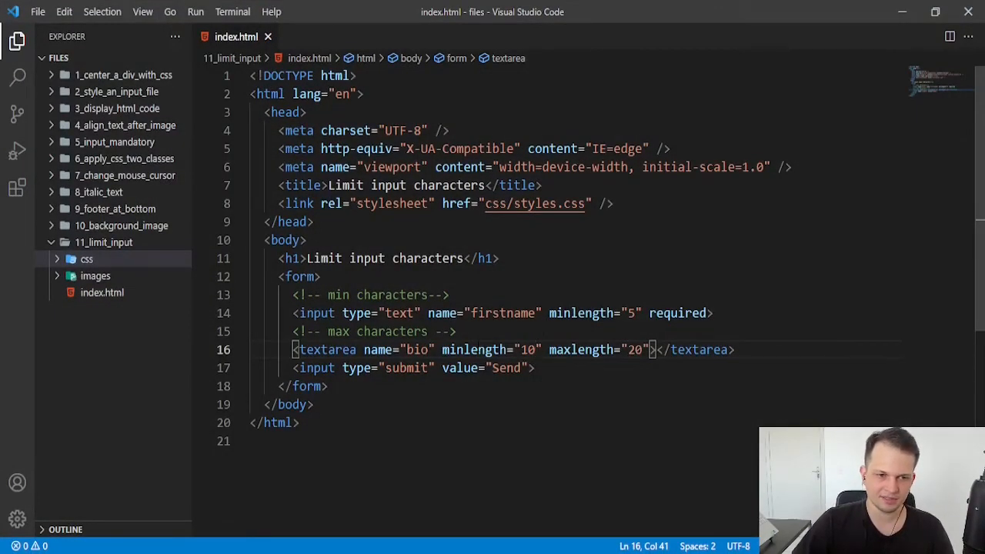
left_click(737, 349)
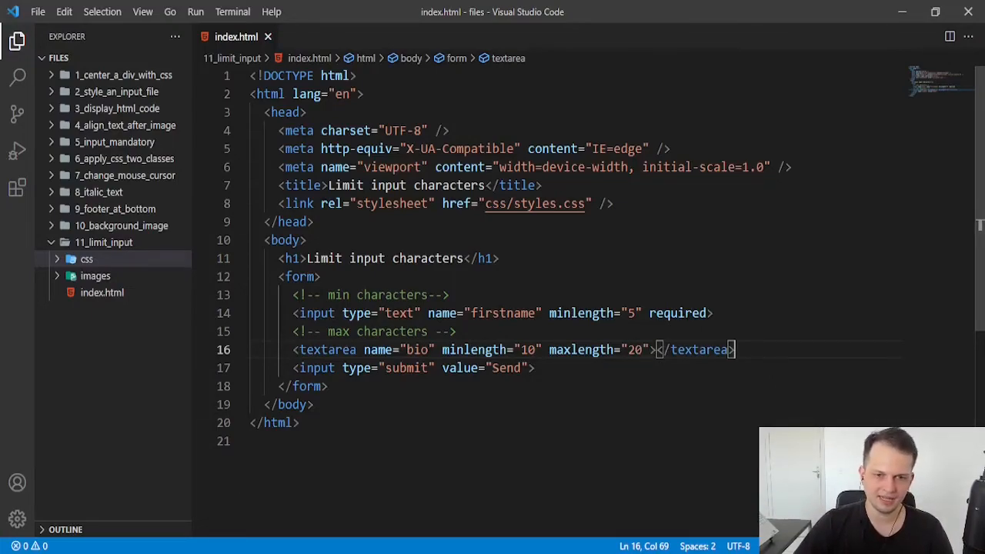
left_click(713, 313)
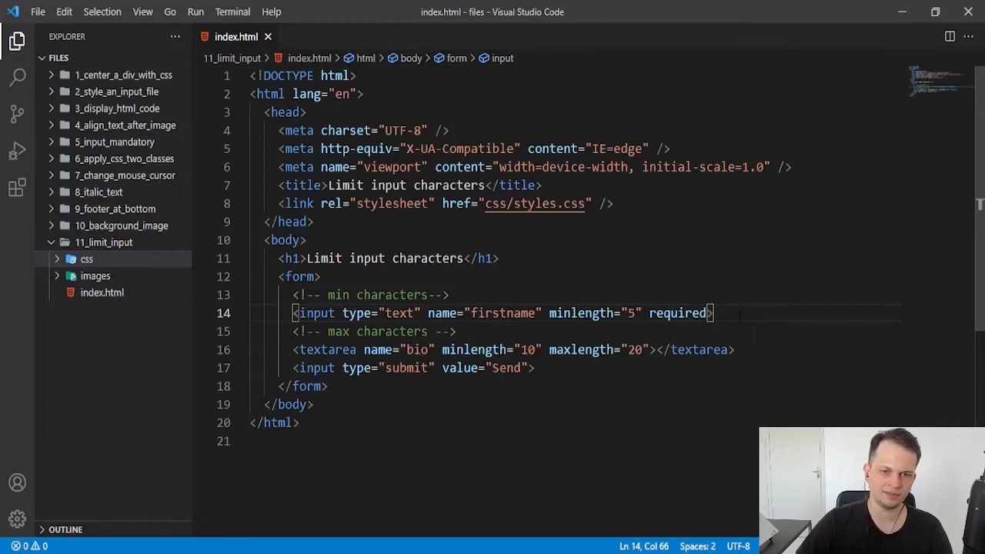